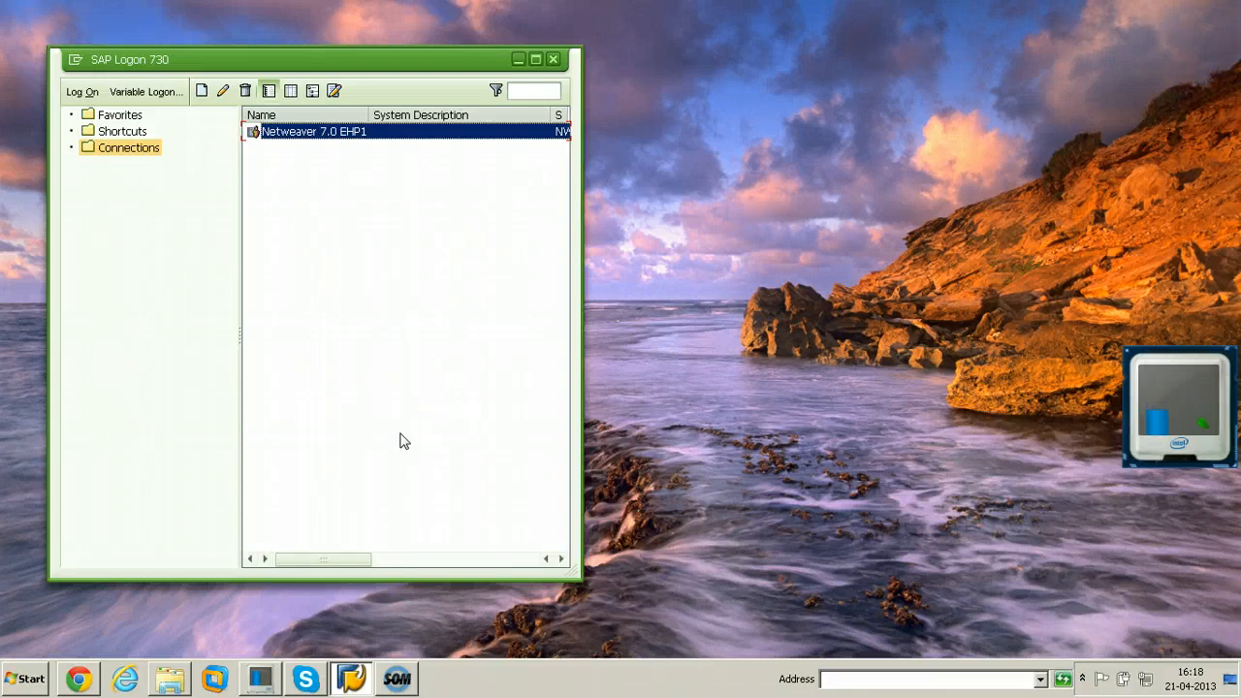
# Check the current SAP Logon 730 version information before patching and dismiss it.
pyautogui.click(411, 428)
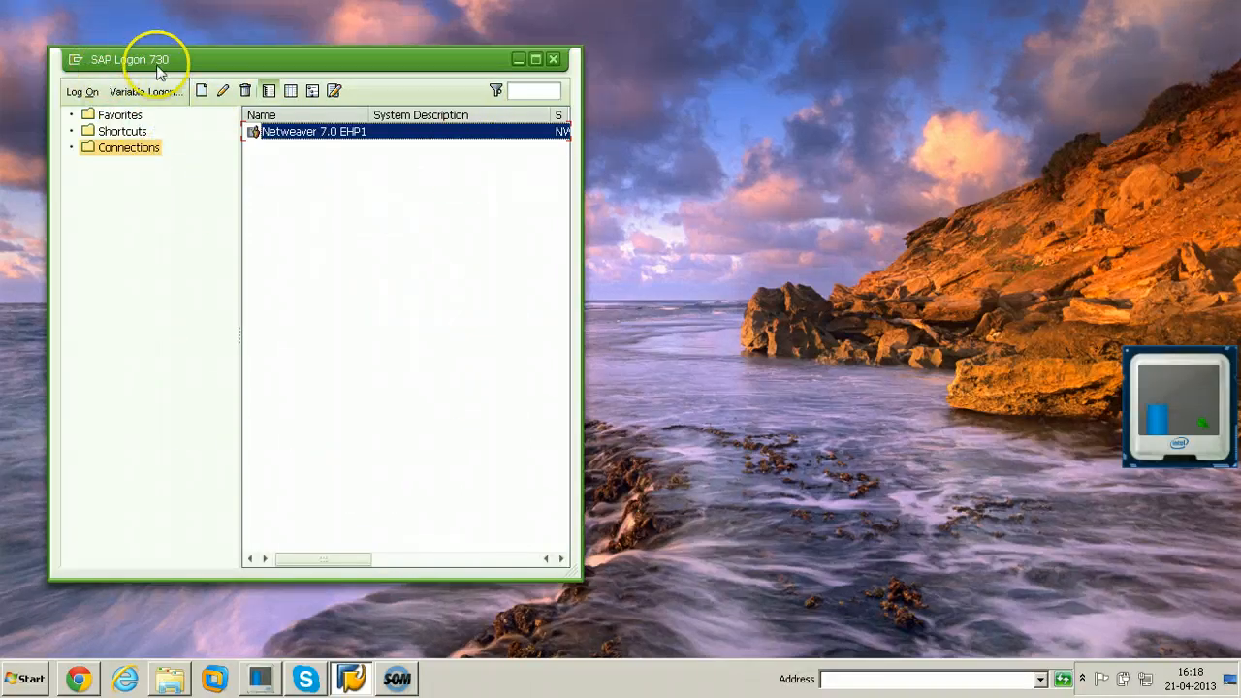
pyautogui.click(76, 58)
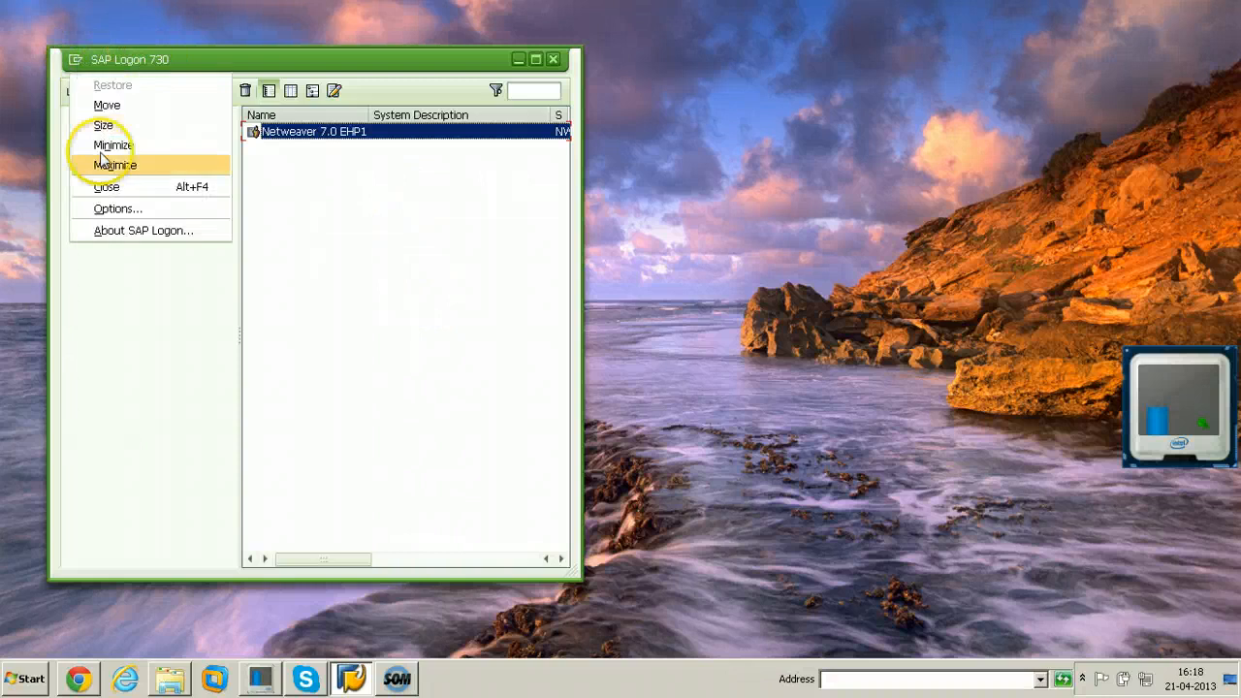
pyautogui.click(144, 229)
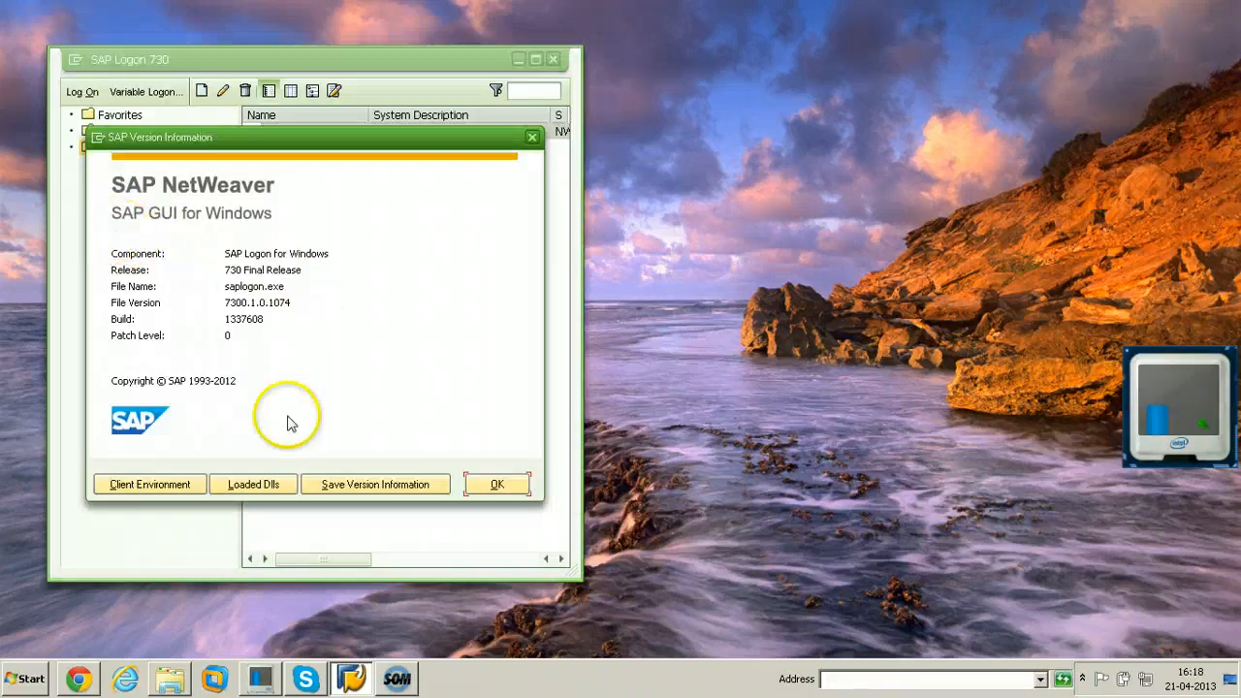
pyautogui.moveTo(228, 345)
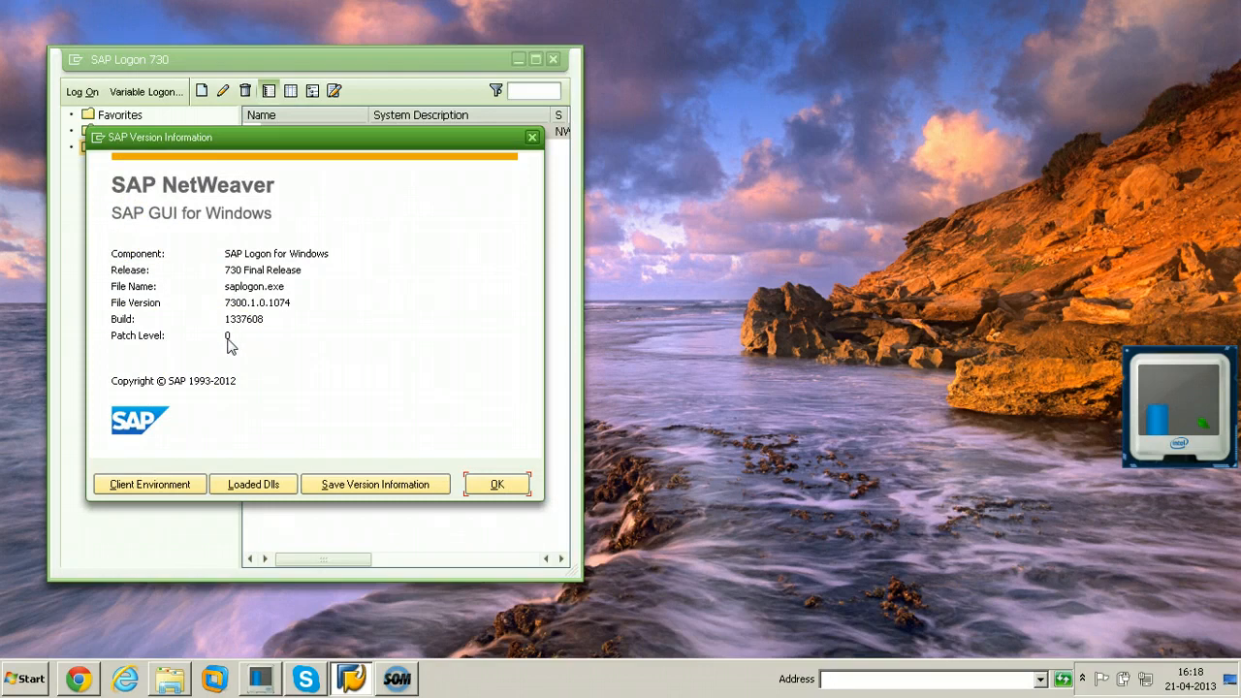
pyautogui.moveTo(488, 436)
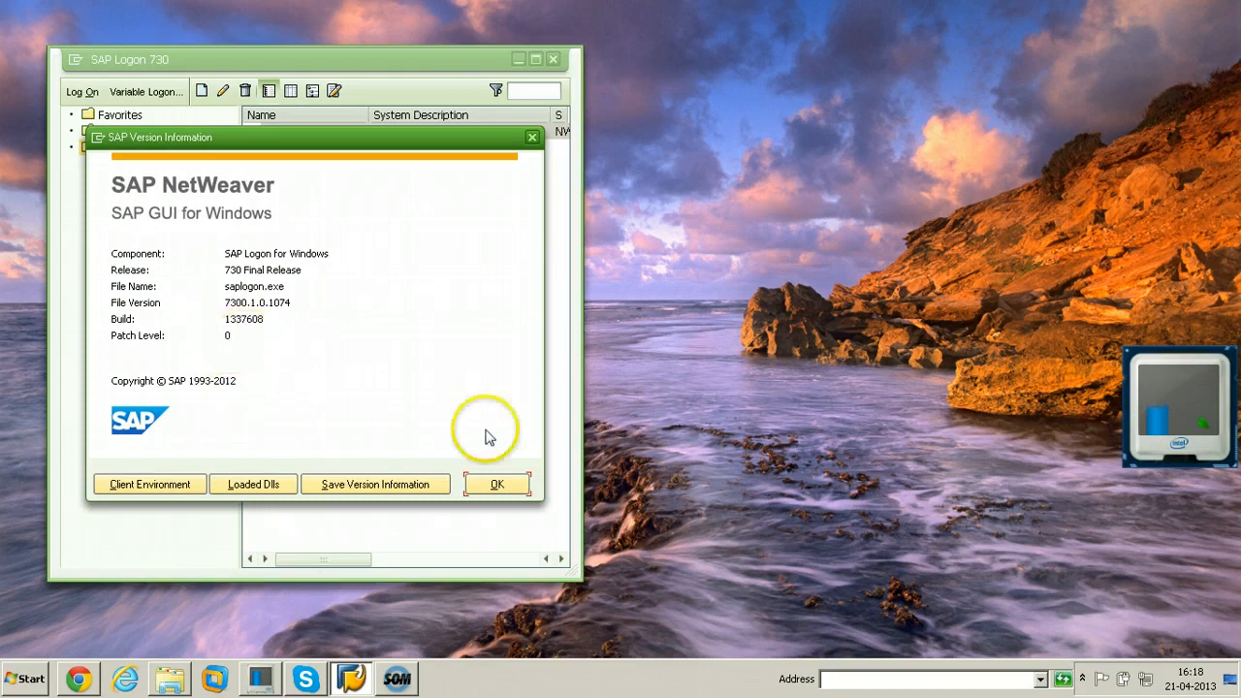
pyautogui.click(496, 484)
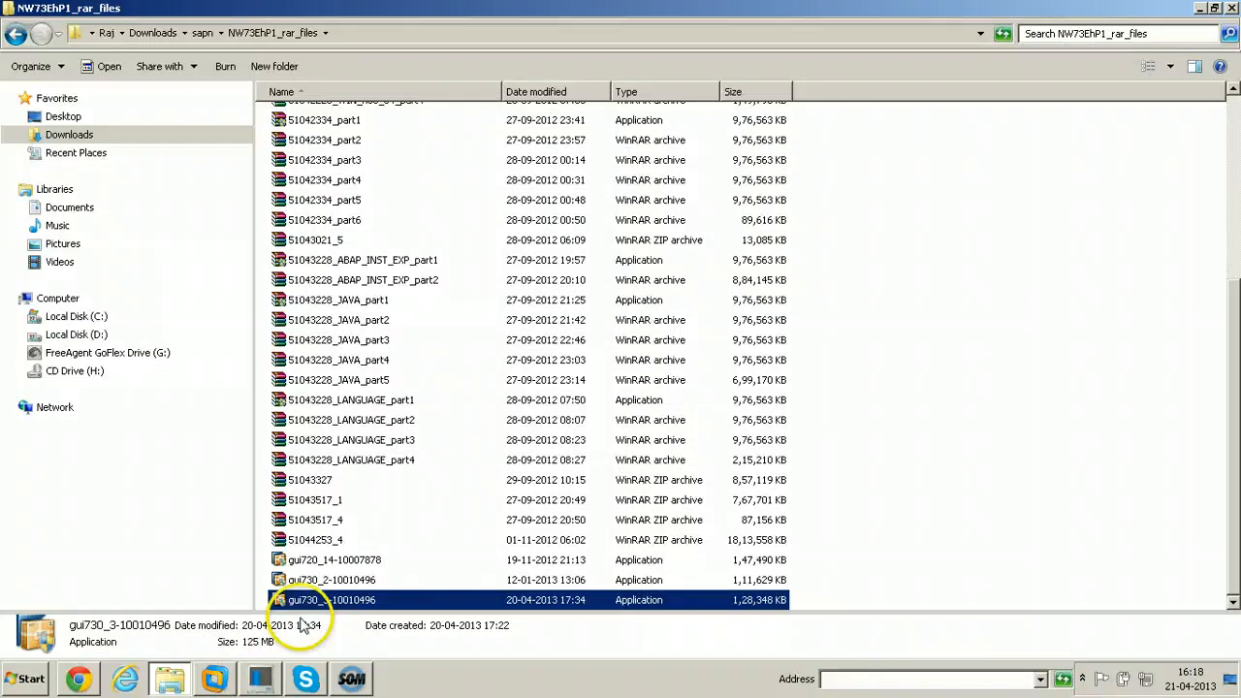
# Select the gui730_2 and gui730_3 patch files in the NW73EhP1_rar_files folder to compare them.
pyautogui.click(329, 579)
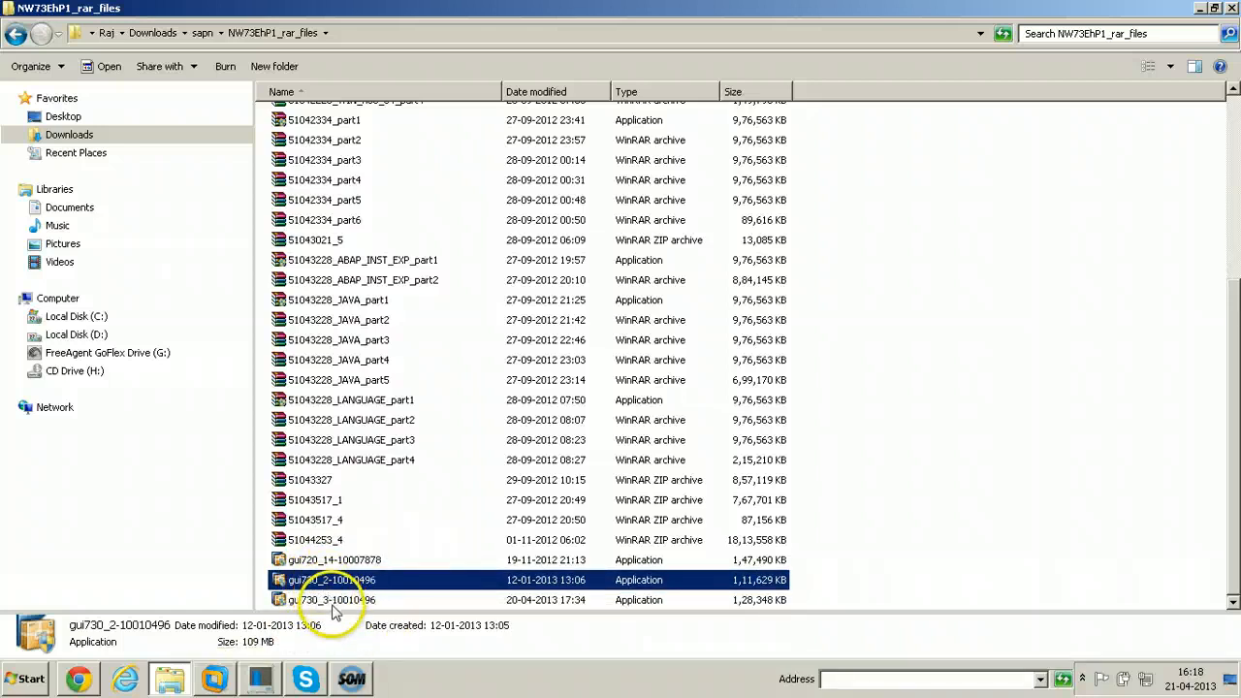
pyautogui.click(329, 599)
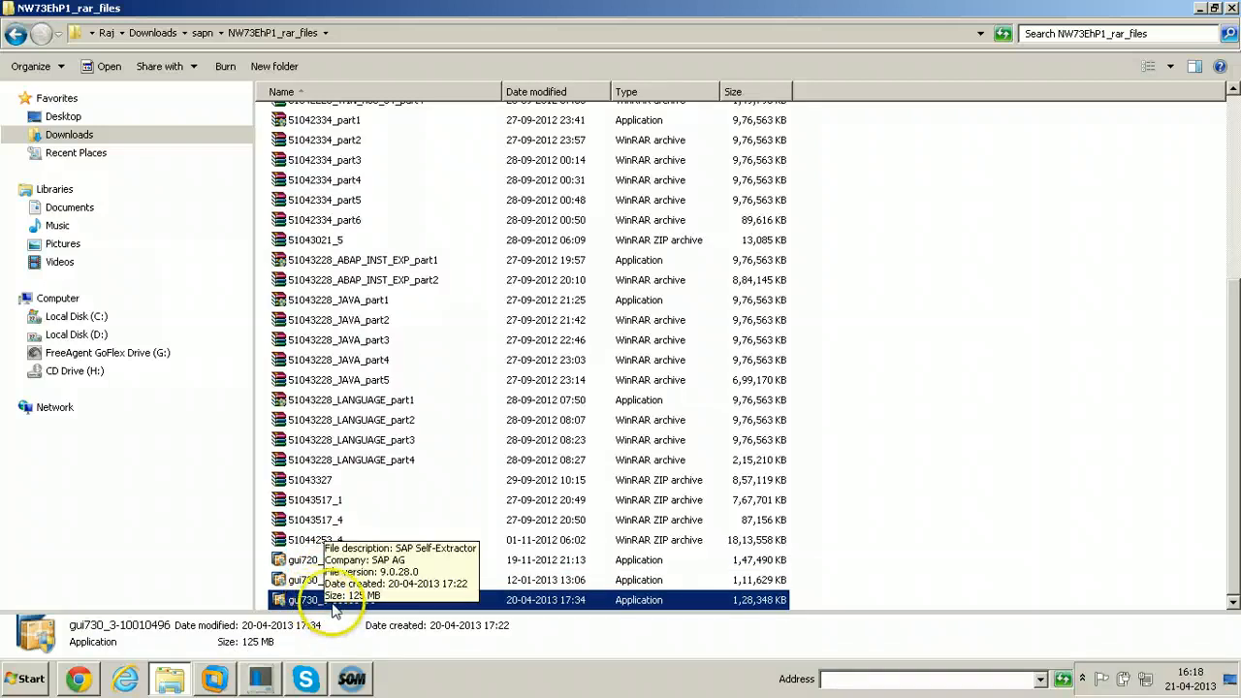
pyautogui.click(329, 580)
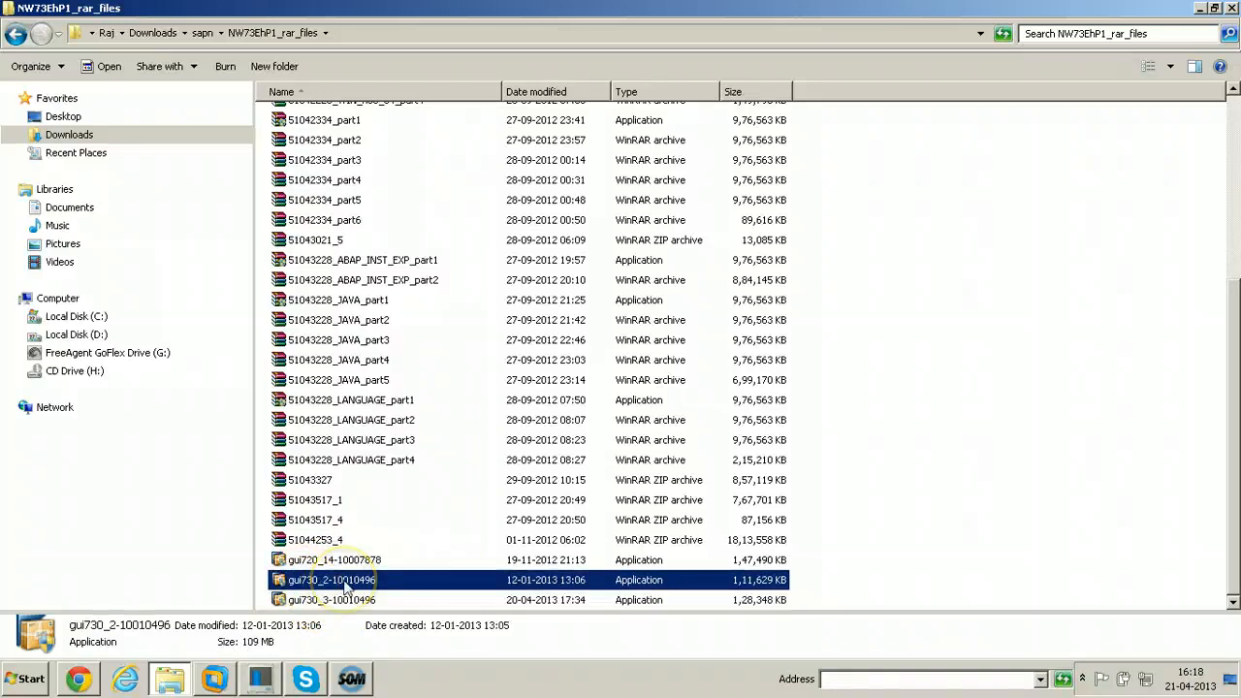
pyautogui.moveTo(329, 580)
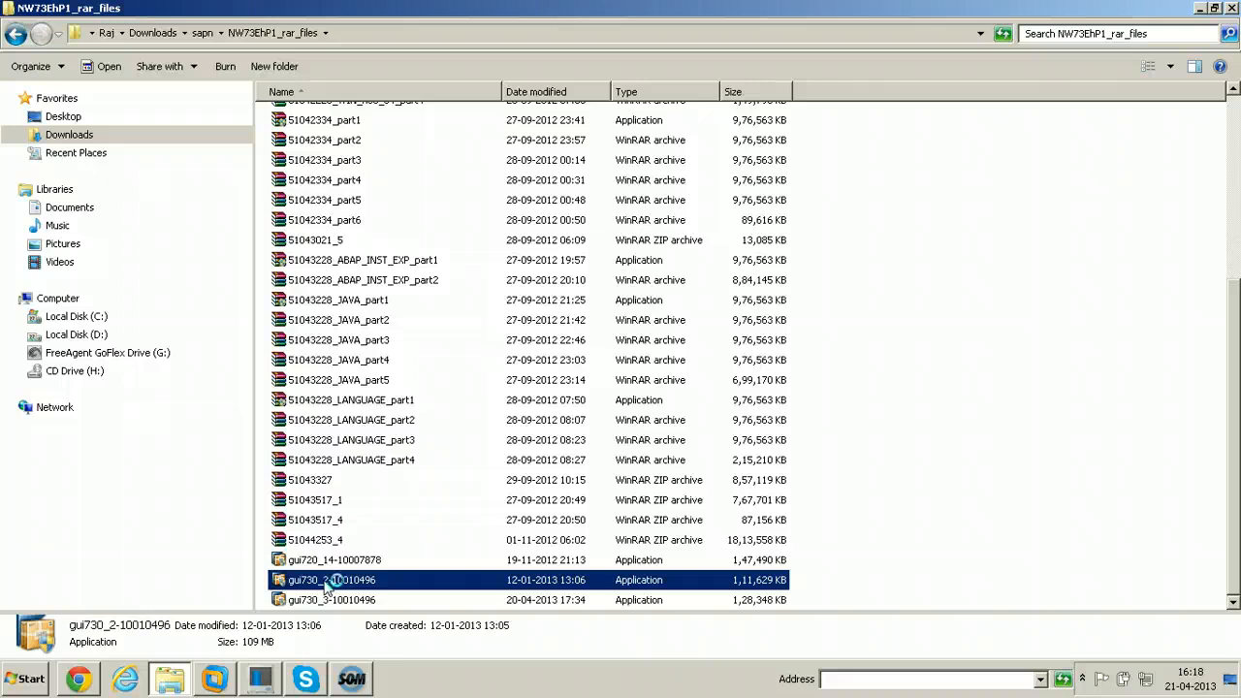
# Run gui730_2-10010496.exe and install SAP GUI 7.30 Patch Level 2 to completion.
pyautogui.doubleClick(330, 580)
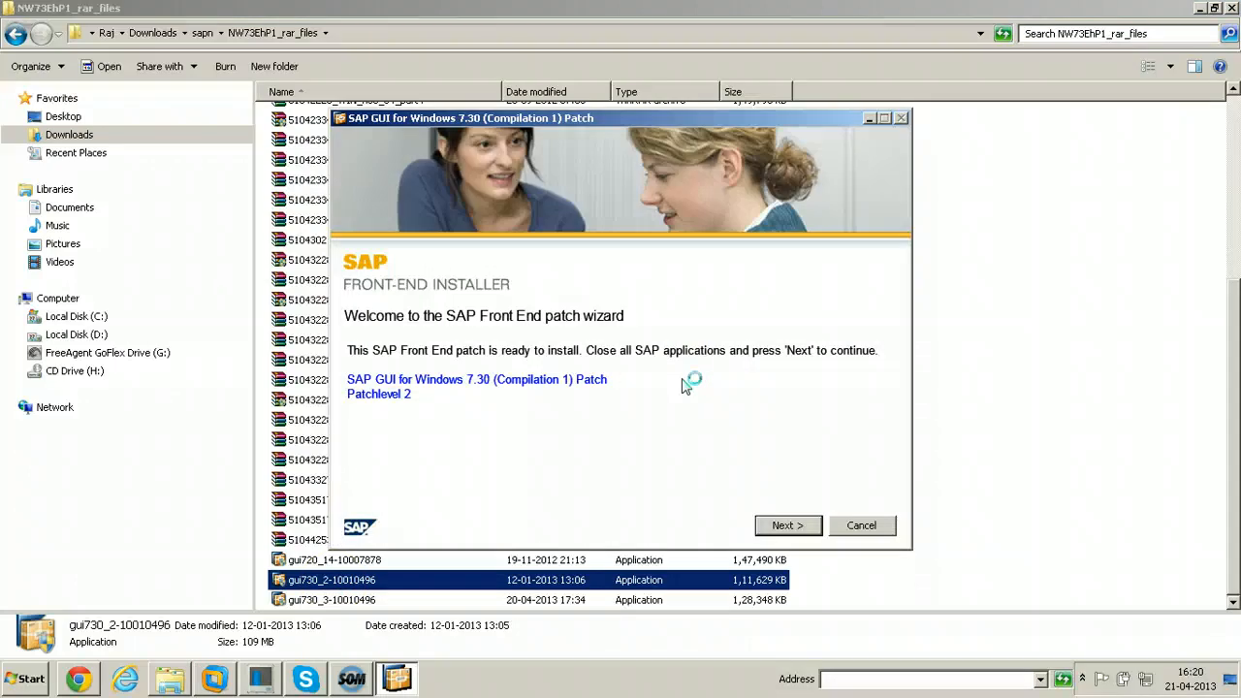
pyautogui.moveTo(624, 320)
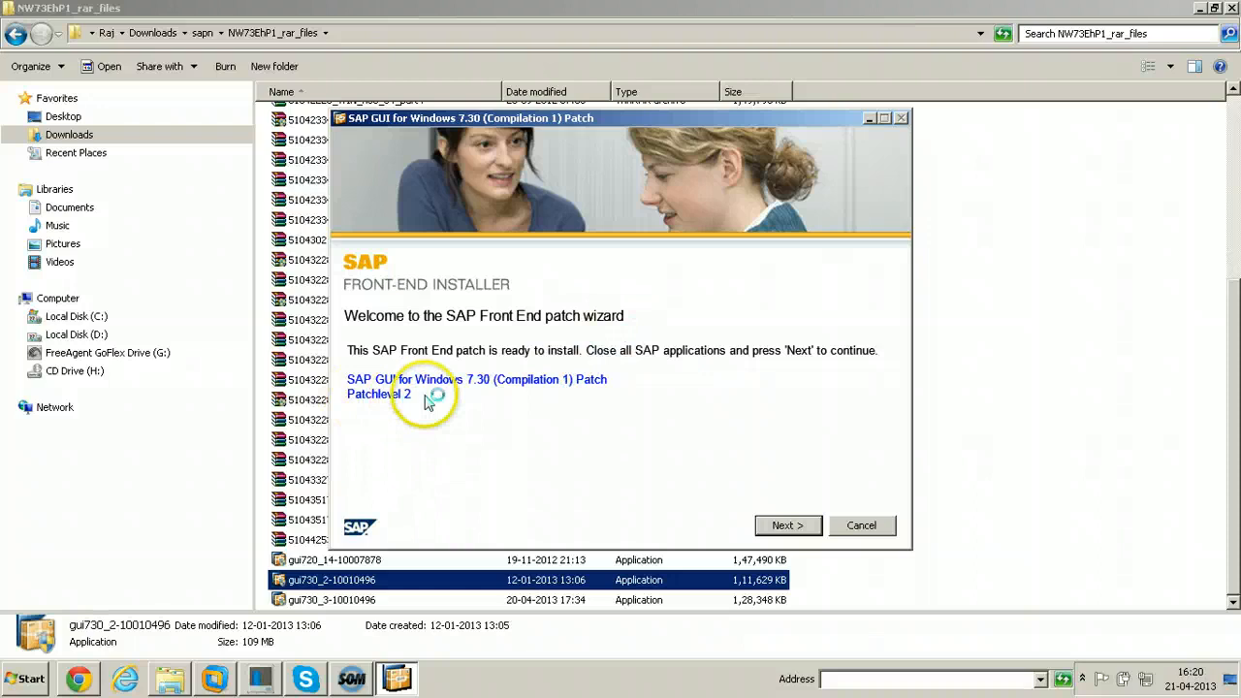
pyautogui.moveTo(601, 395)
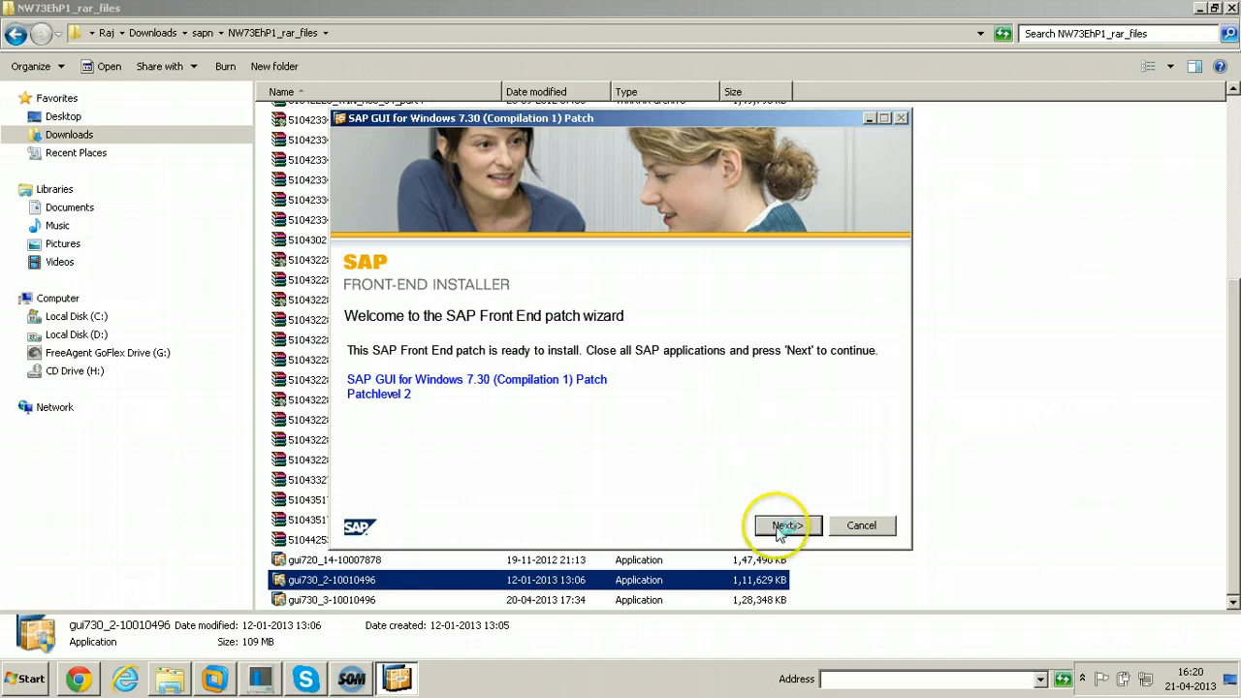
pyautogui.click(783, 525)
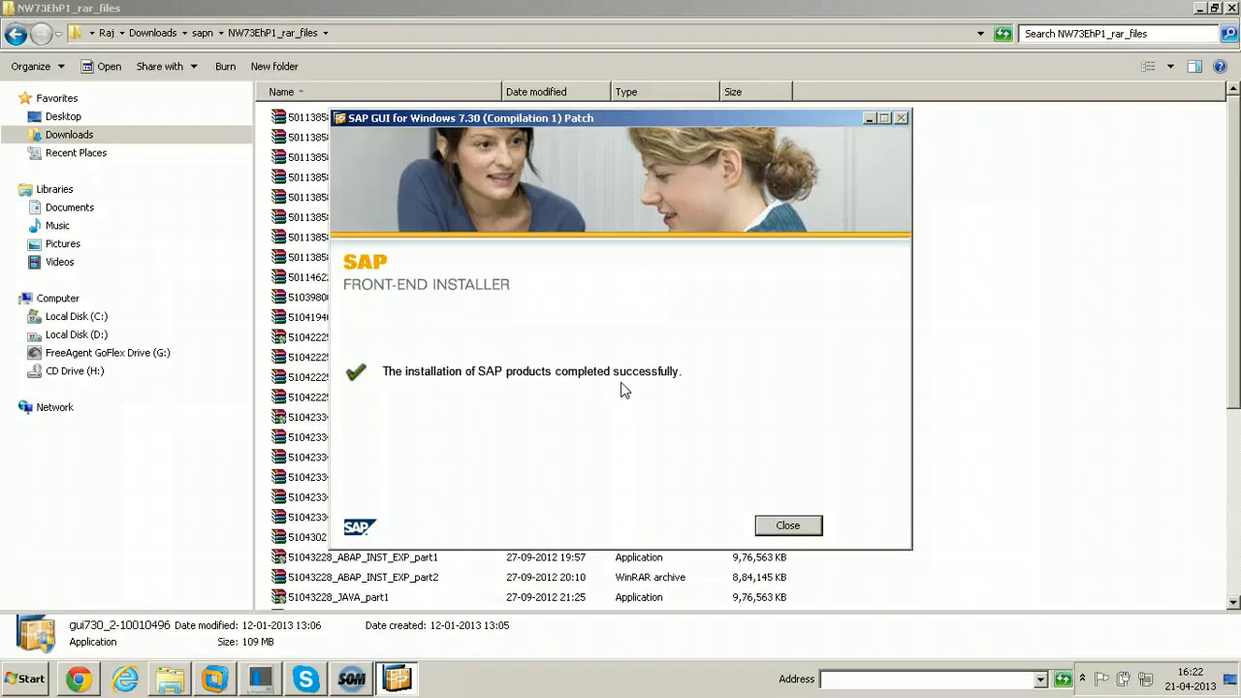
pyautogui.moveTo(787, 524)
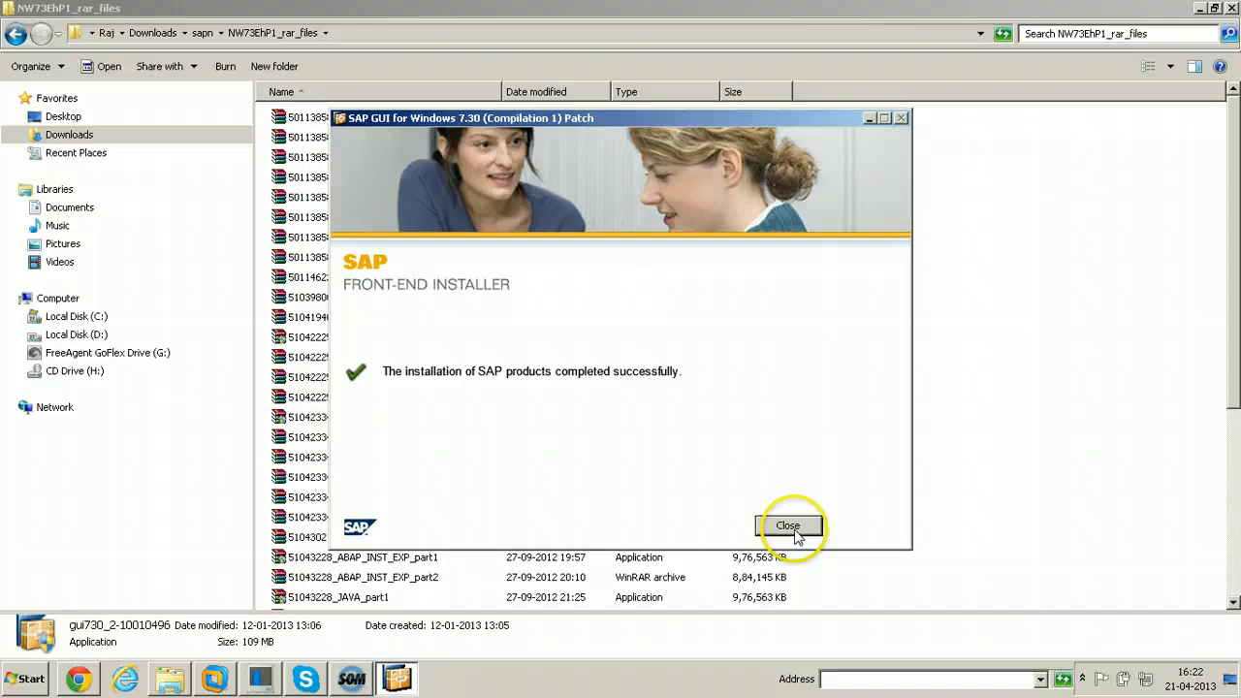
# Close the installer, start SAP Logon and view its version information showing Patch Level 2.
pyautogui.click(787, 525)
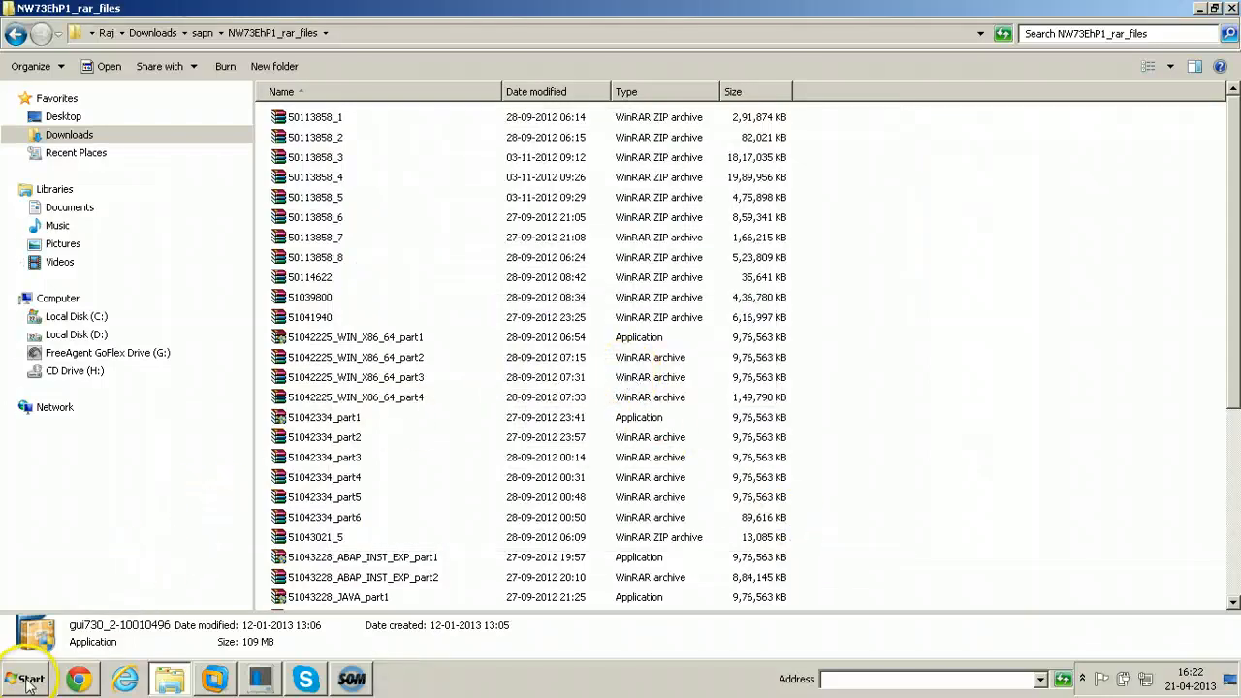
pyautogui.click(27, 679)
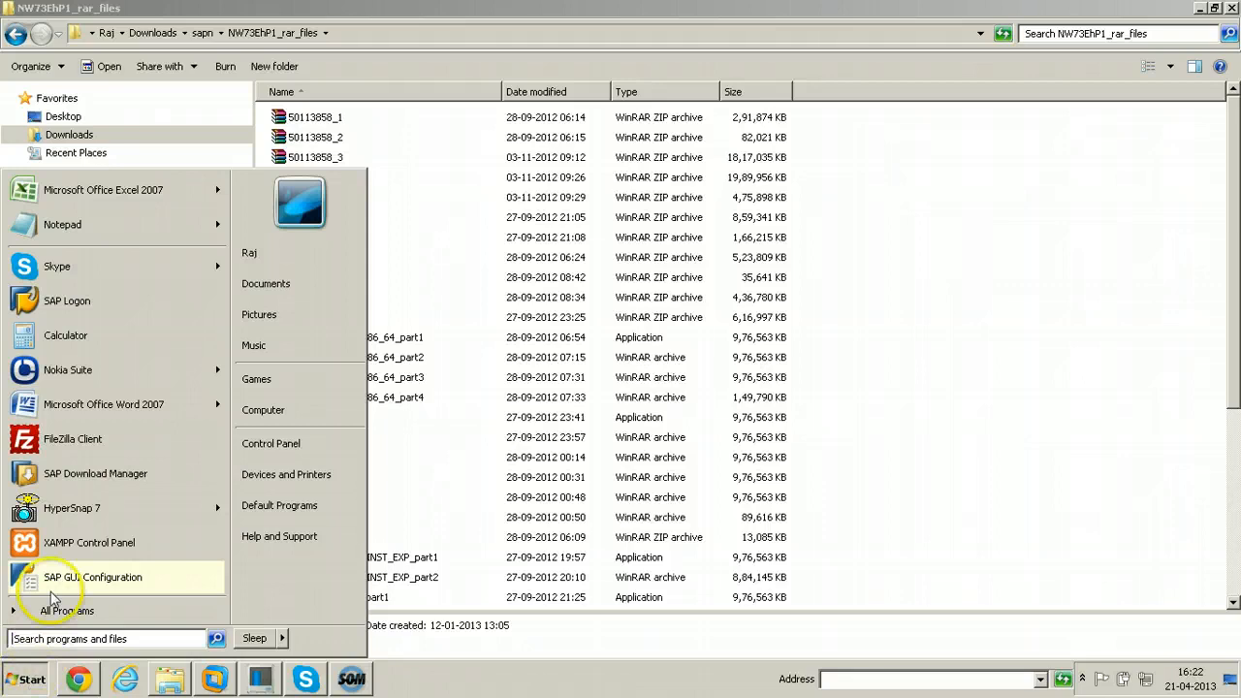
pyautogui.moveTo(66, 300)
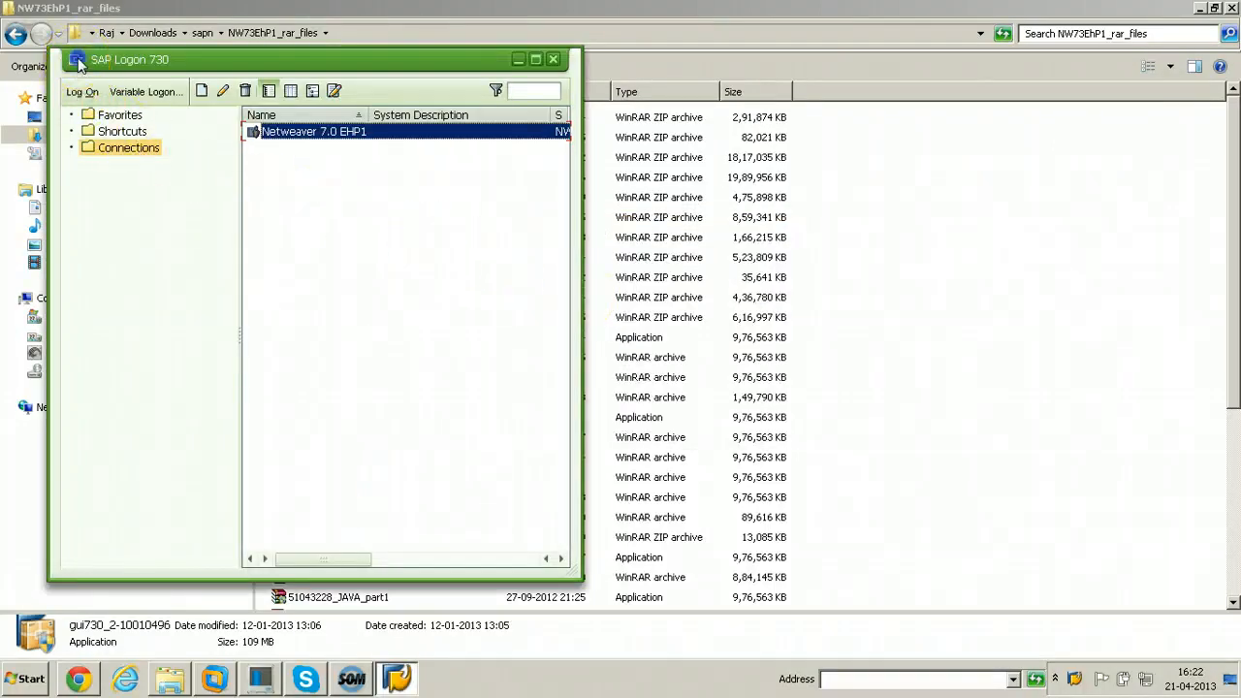
pyautogui.click(78, 59)
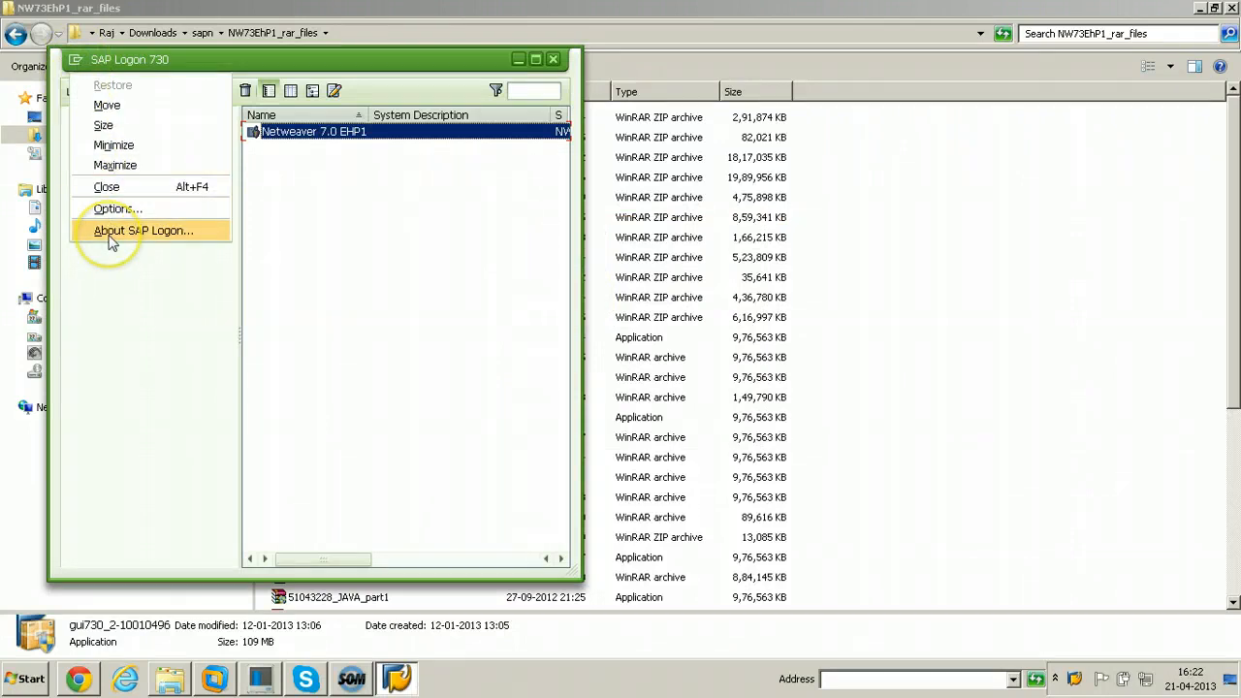
pyautogui.click(143, 229)
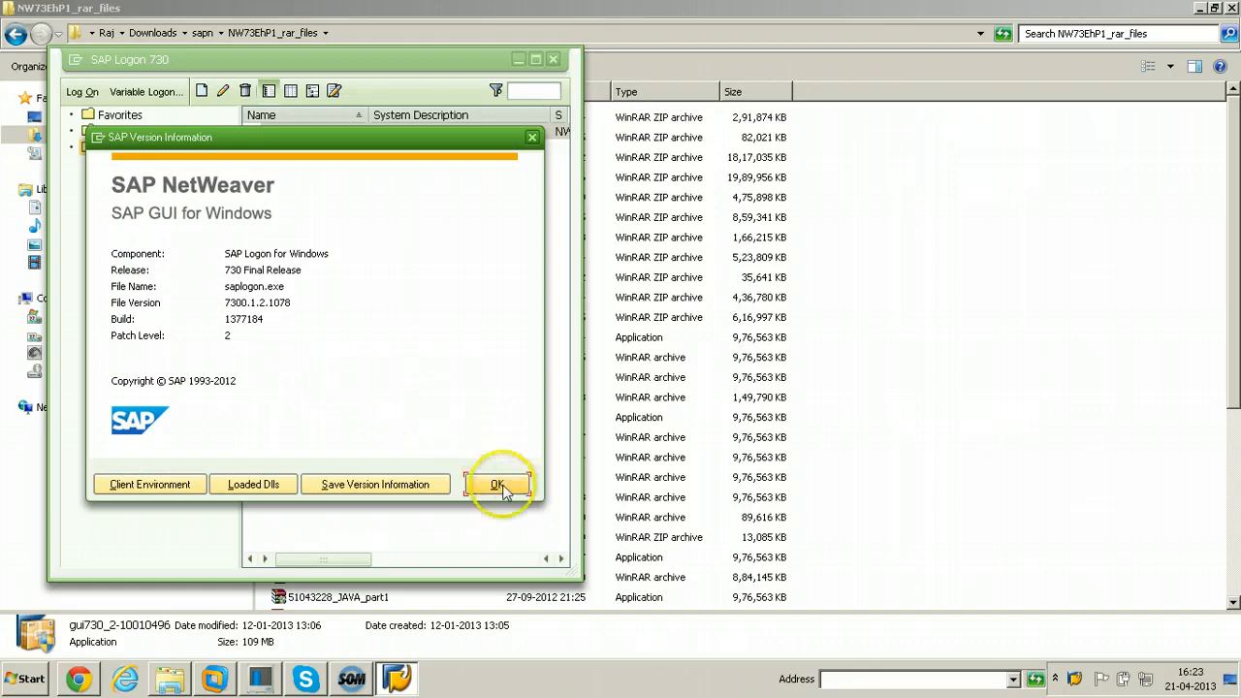
# Dismiss the version dialog and close SAP Logon before applying the next patch.
pyautogui.click(496, 485)
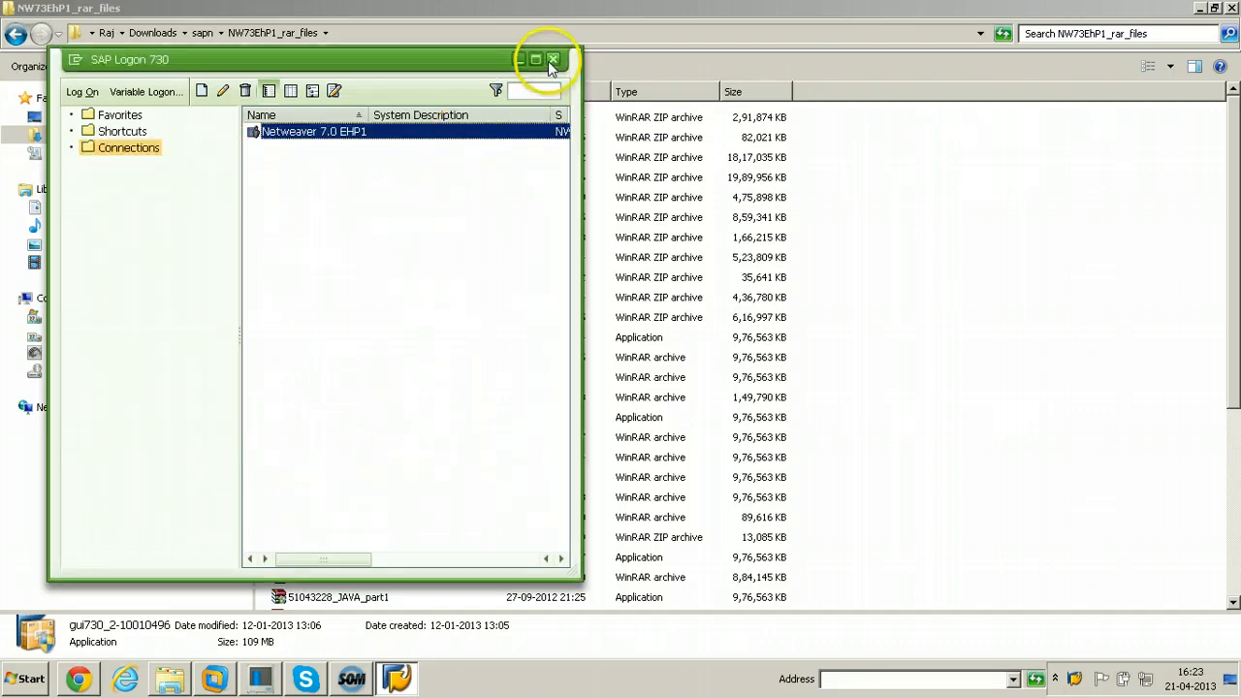
pyautogui.click(552, 58)
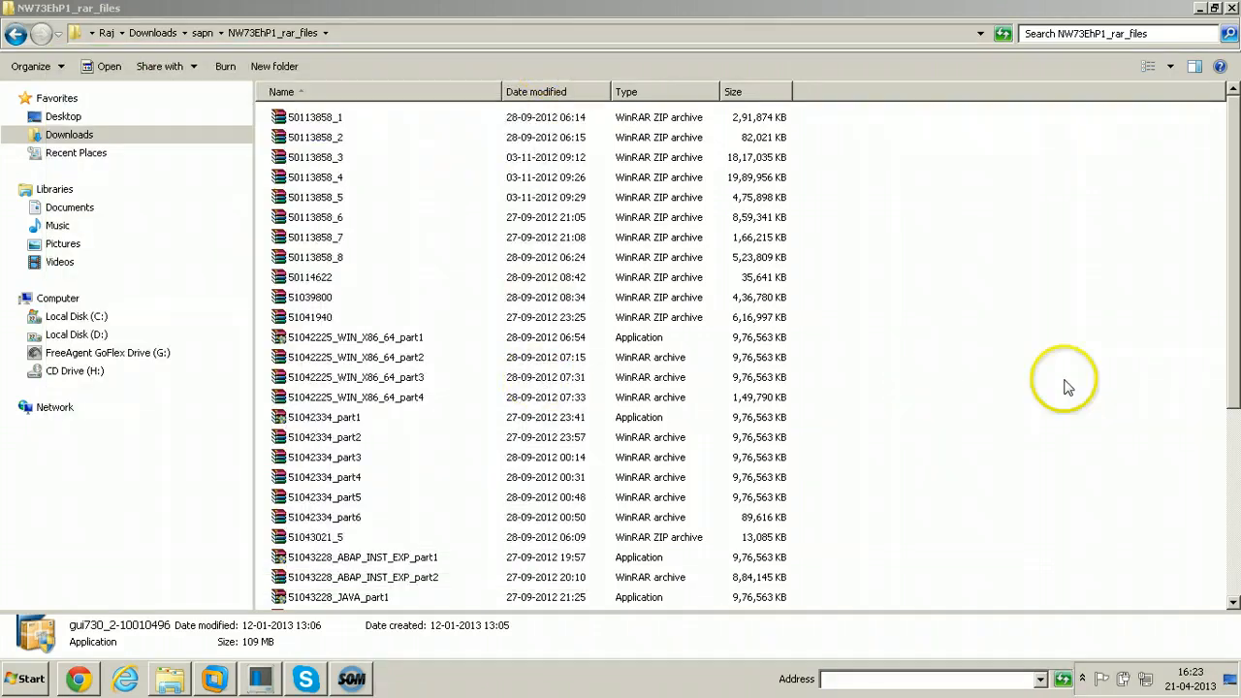
# Run gui730_3-10010496 to install SAP GUI 7.30 Patch Level 3, then close the installer.
pyautogui.scroll(-3)
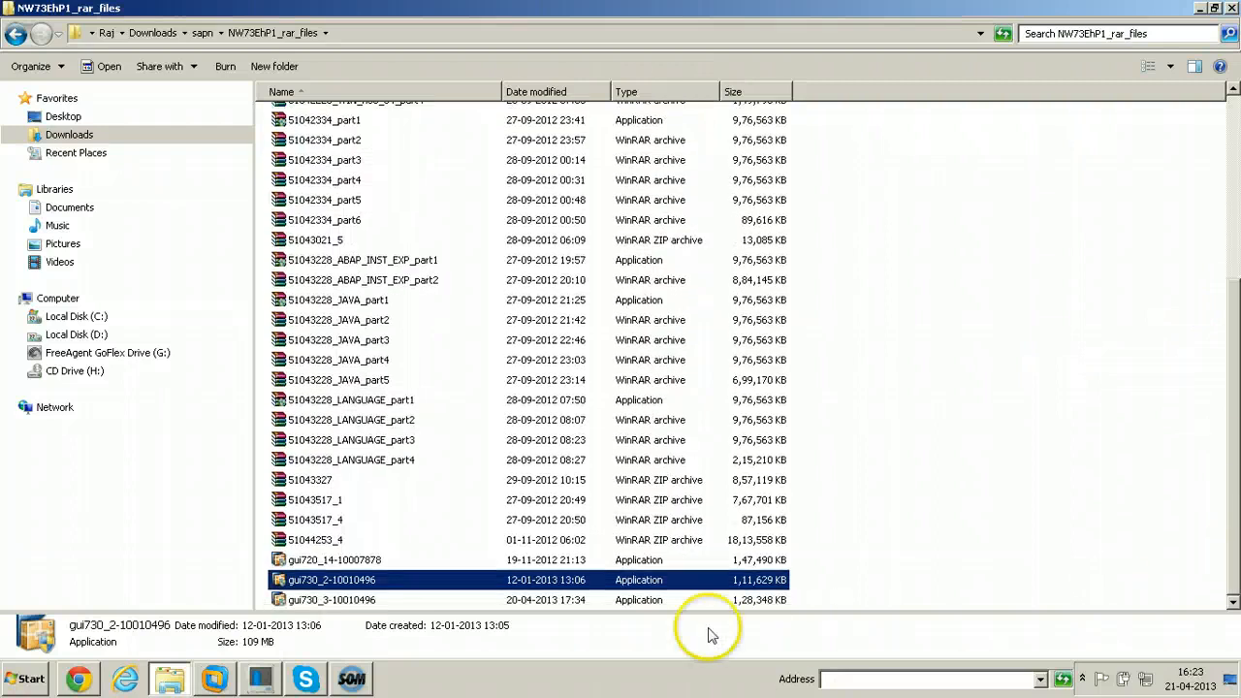
pyautogui.click(330, 599)
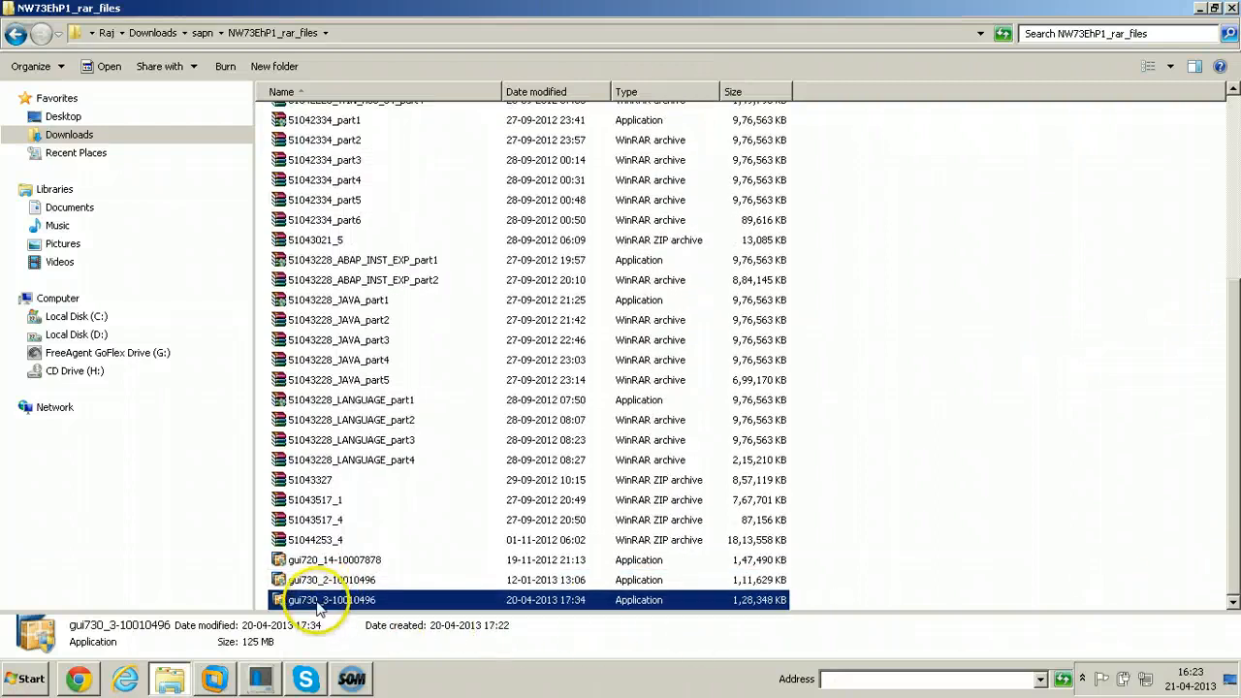
pyautogui.moveTo(624, 378)
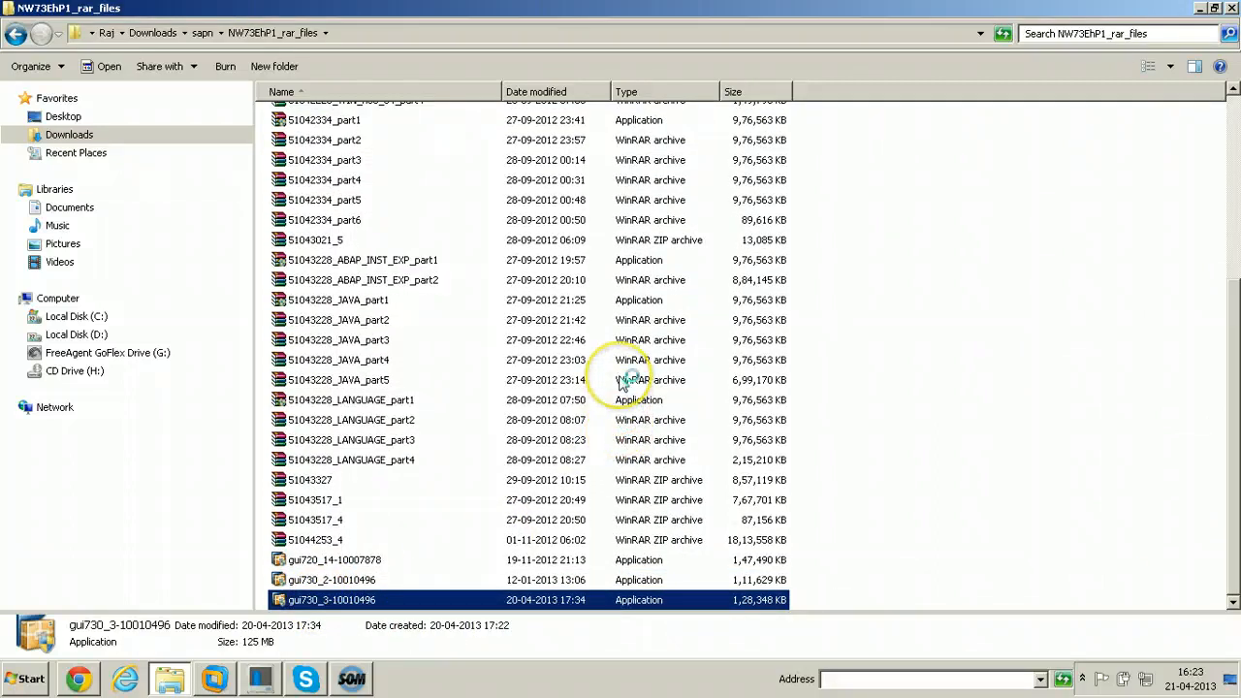
pyautogui.doubleClick(329, 599)
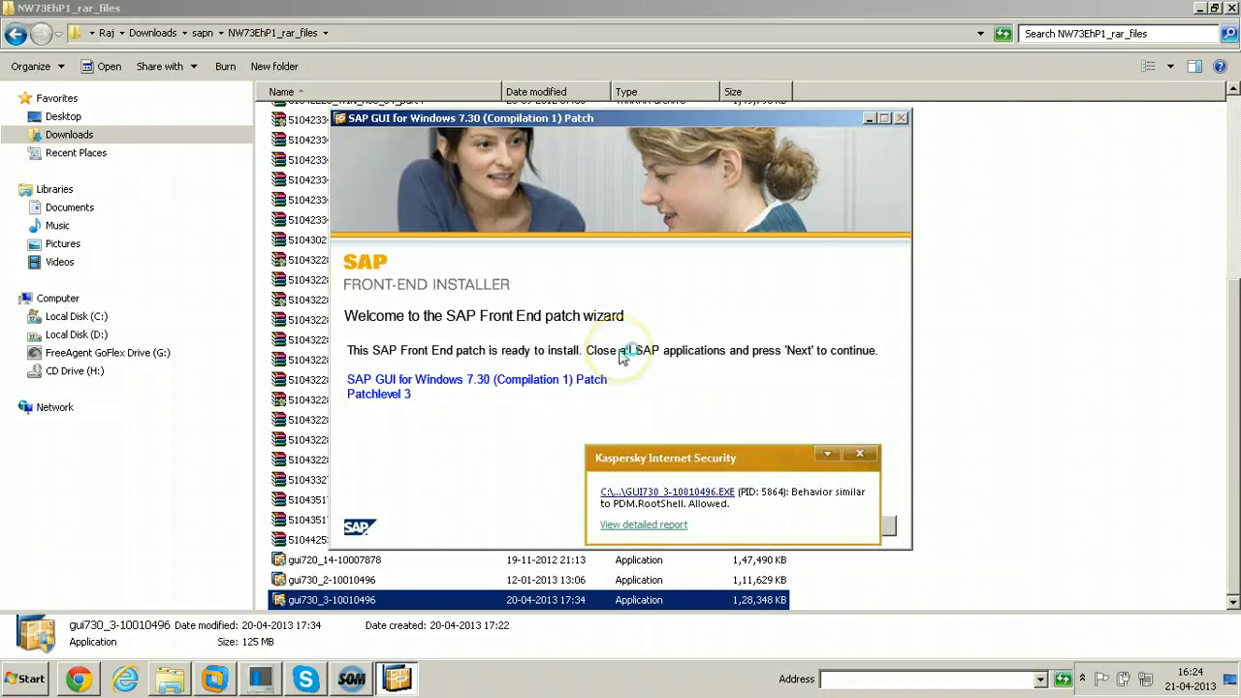
pyautogui.moveTo(844, 407)
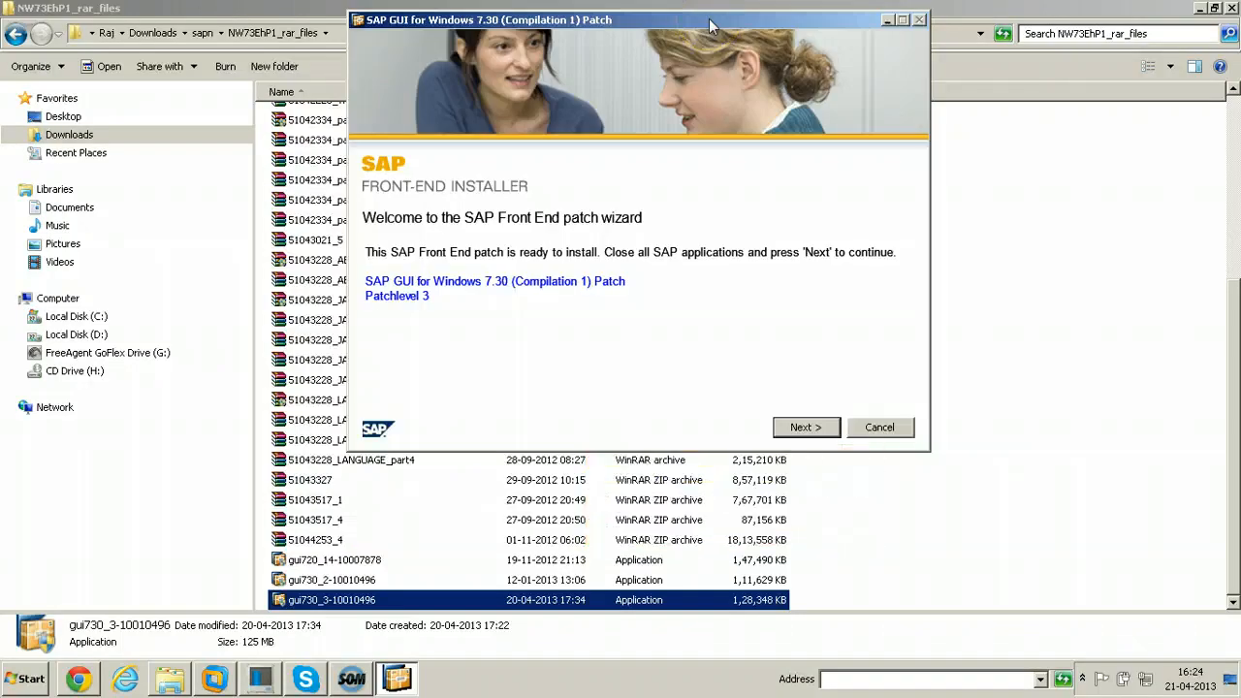
pyautogui.moveTo(630, 290)
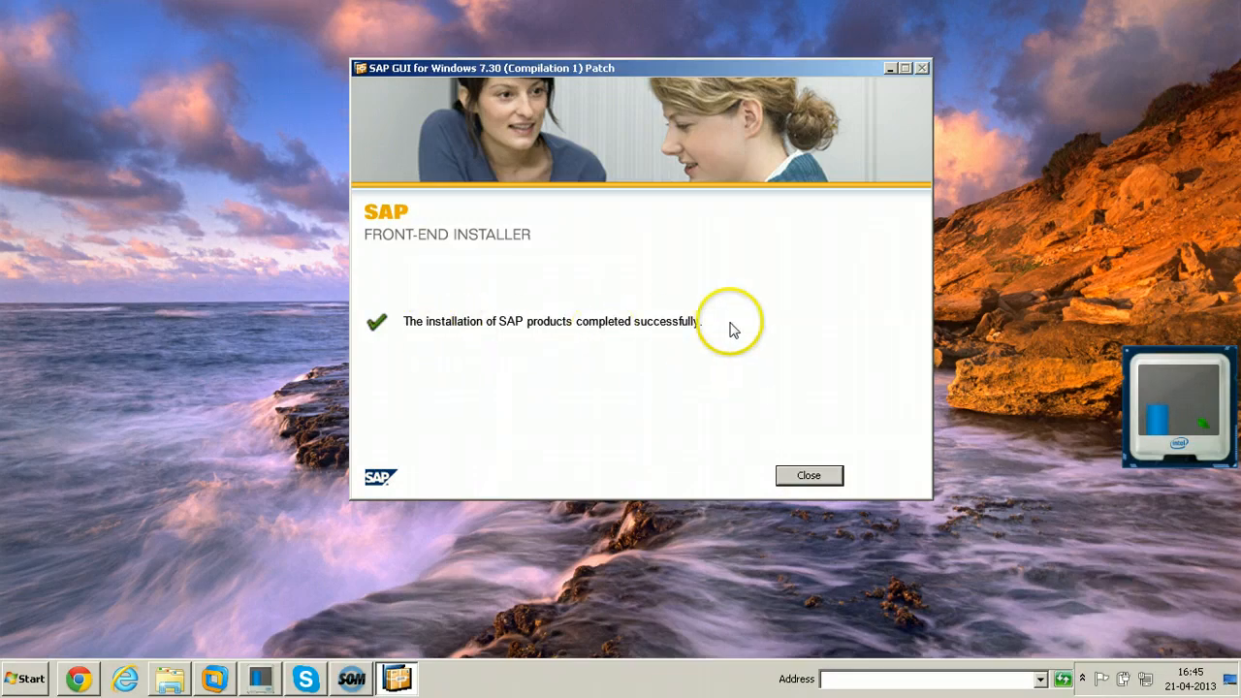
pyautogui.moveTo(597, 342)
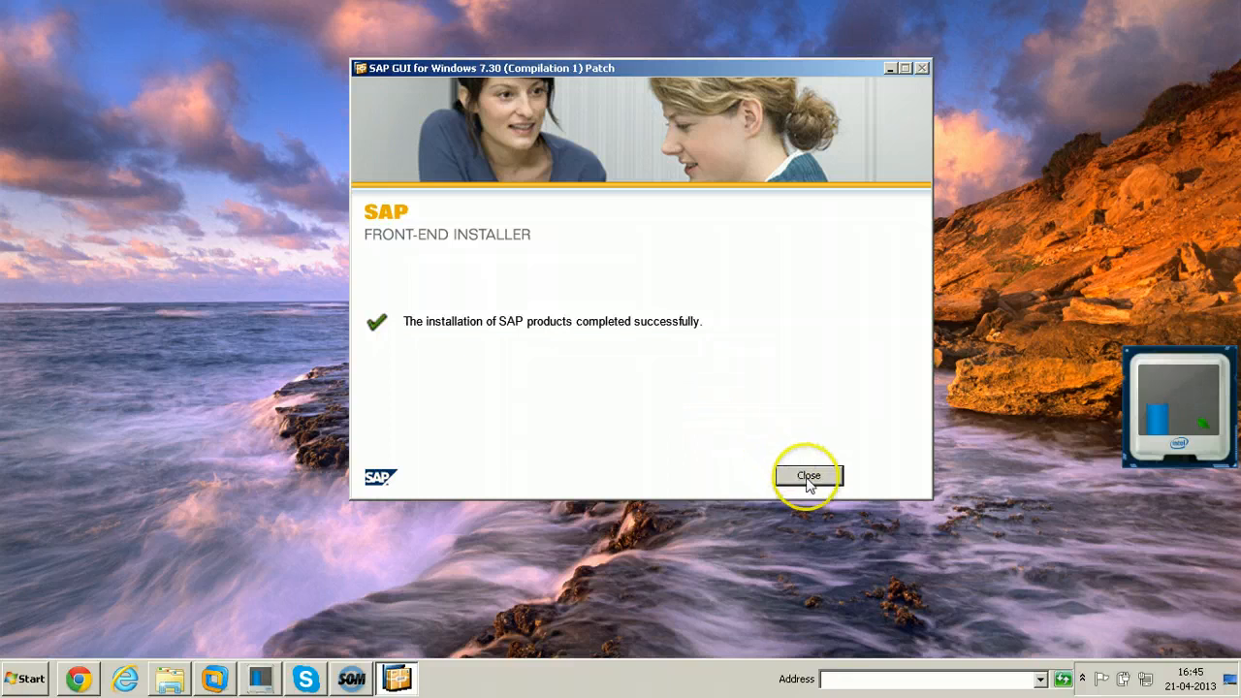
pyautogui.click(808, 475)
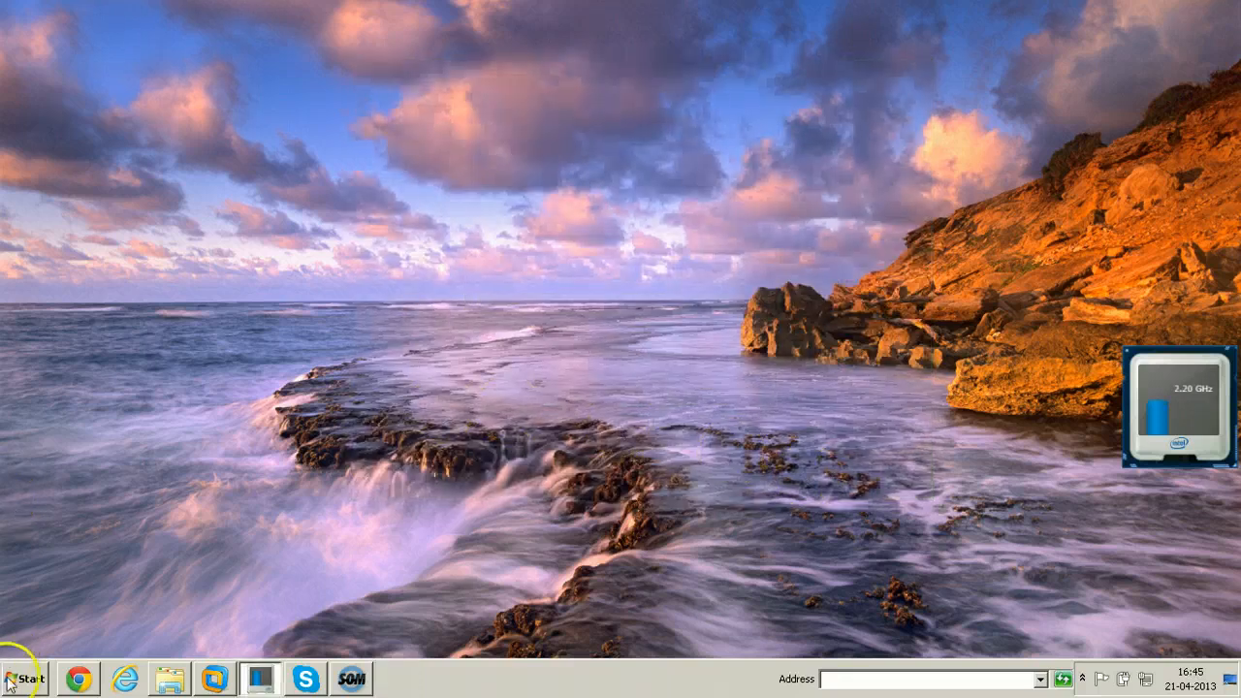
# Launch SAP Logon from Start and confirm About SAP Logon reports release 730 Patch Level 3.
pyautogui.click(23, 676)
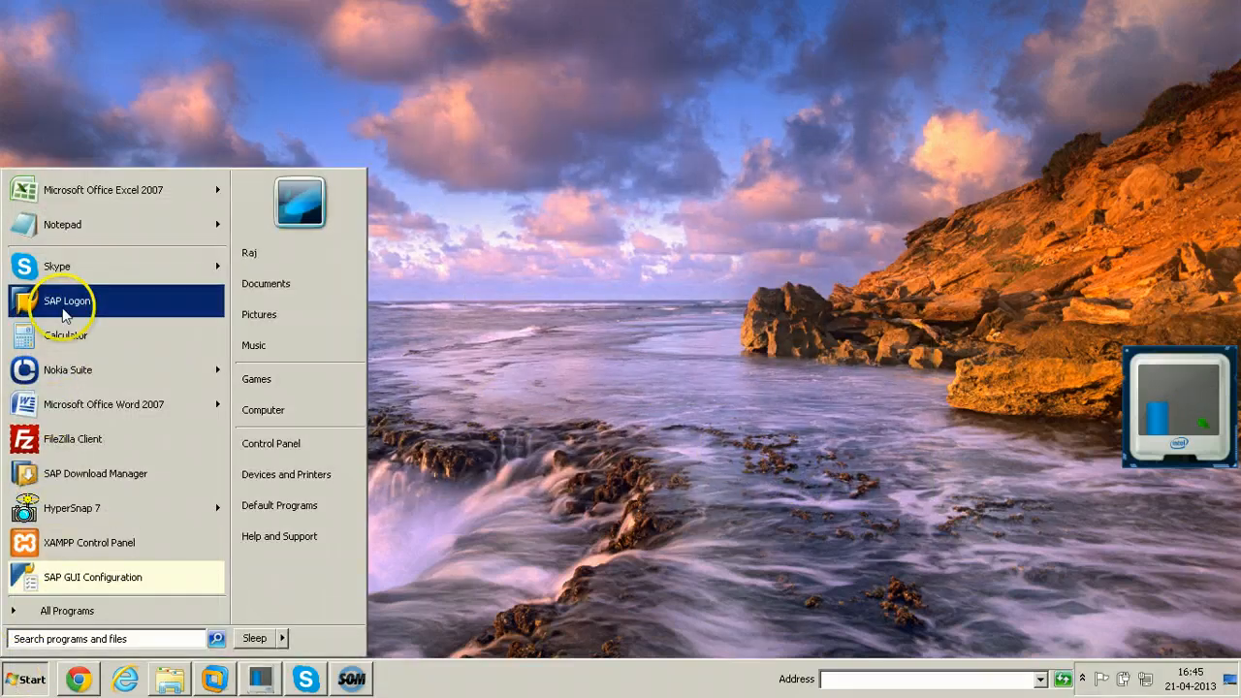
pyautogui.click(66, 301)
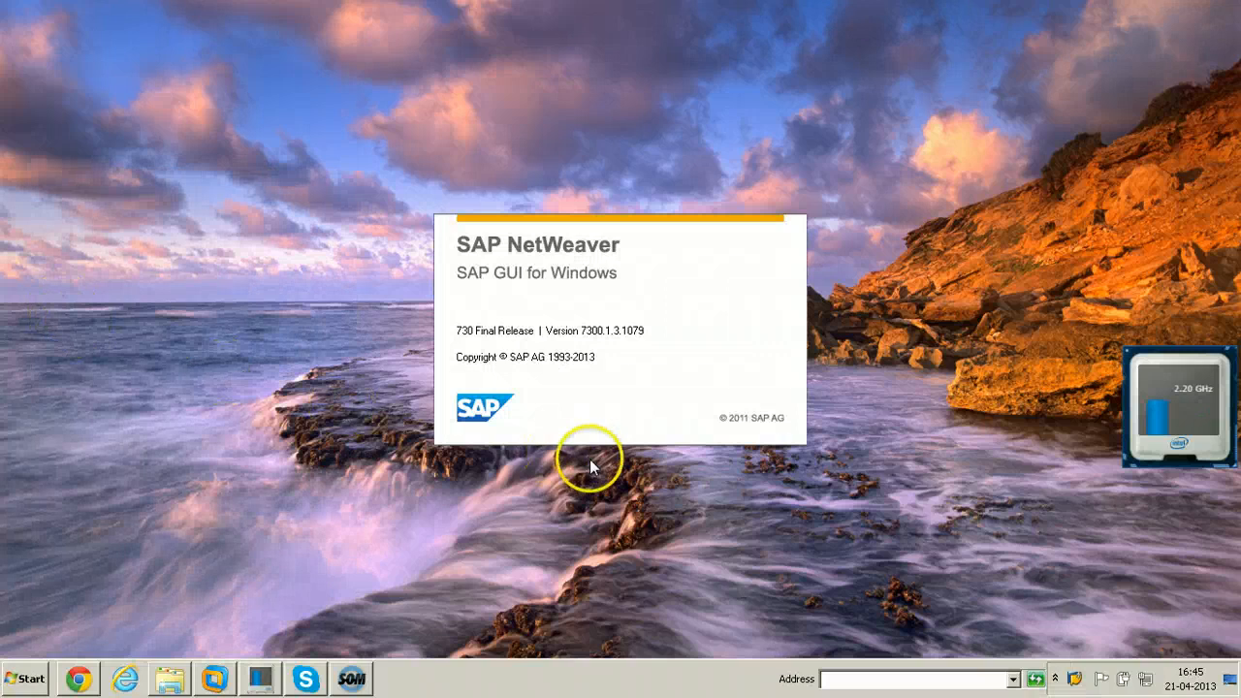
pyautogui.moveTo(620, 430)
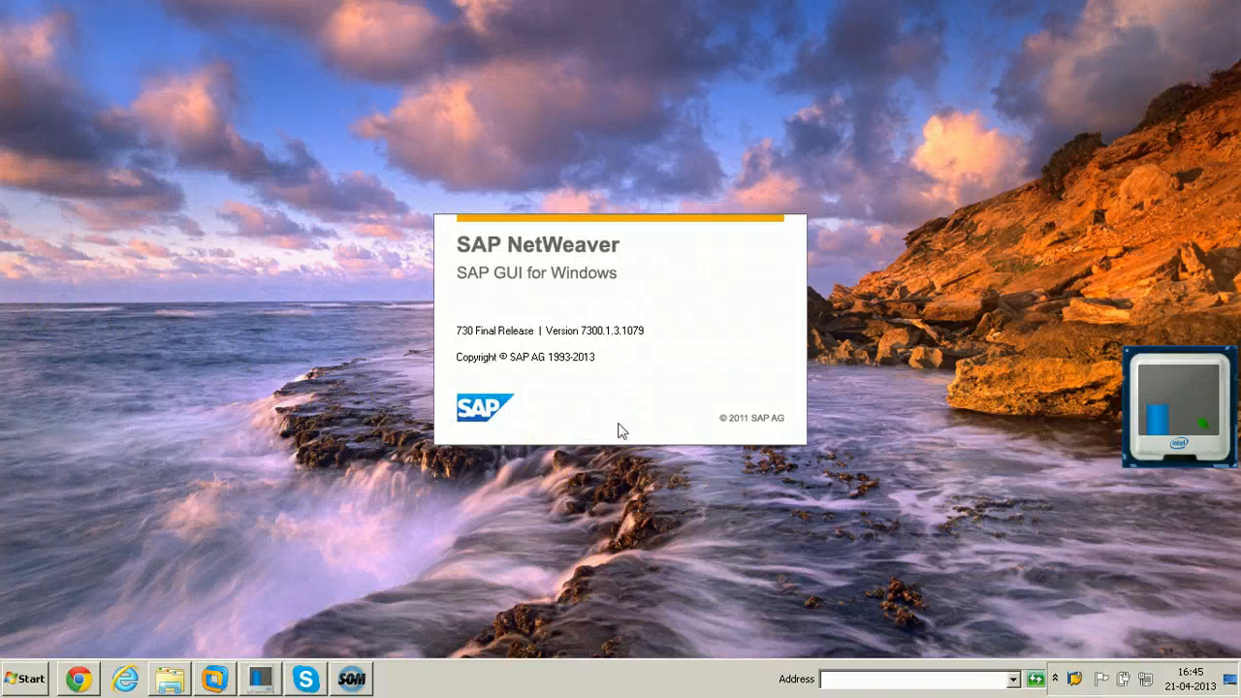
pyautogui.click(76, 58)
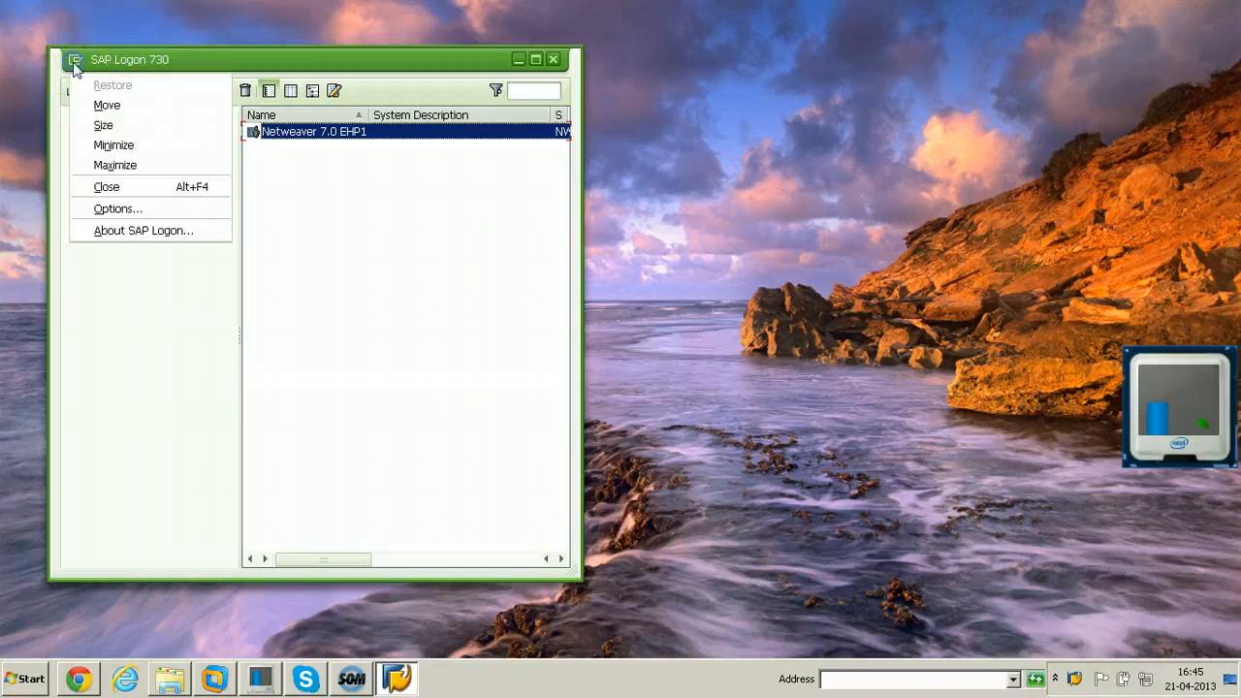
pyautogui.click(144, 229)
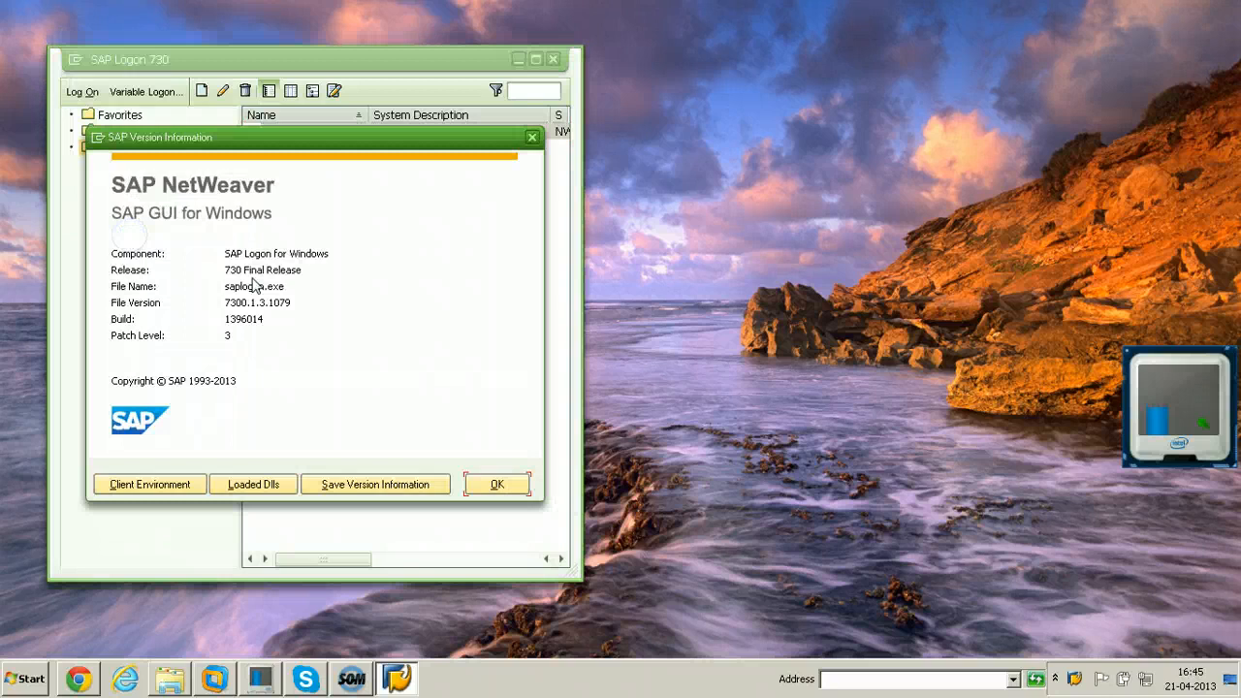
pyautogui.moveTo(256, 347)
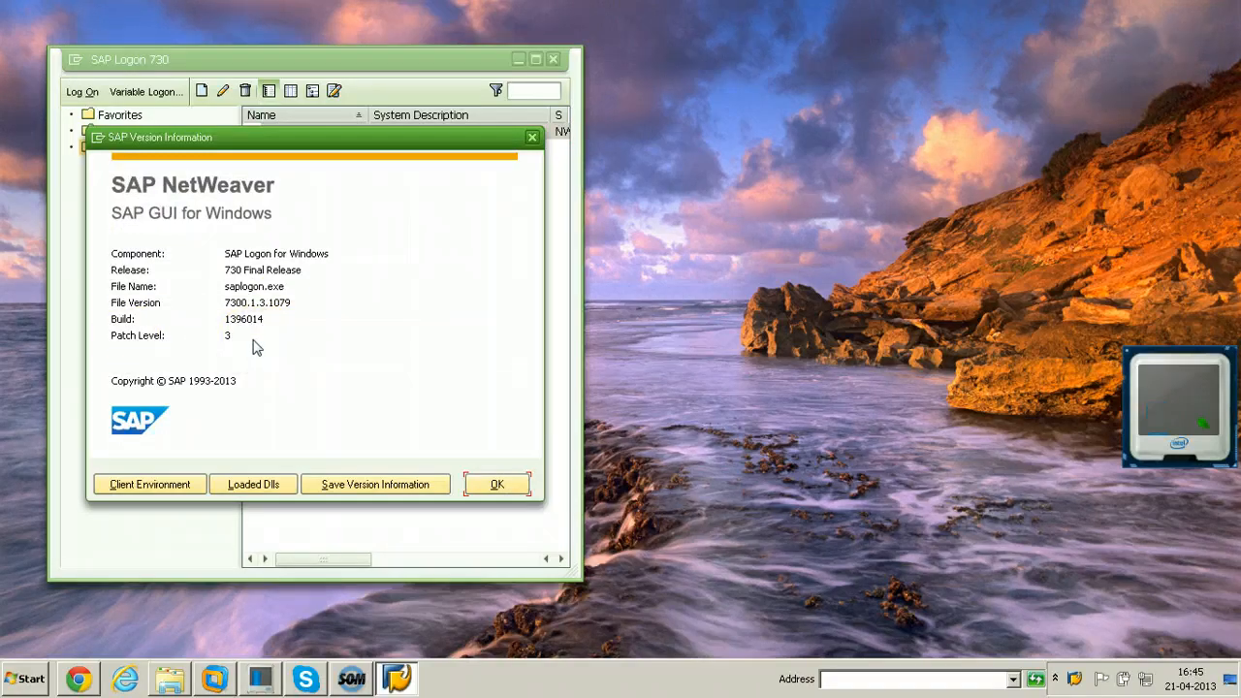
pyautogui.click(497, 485)
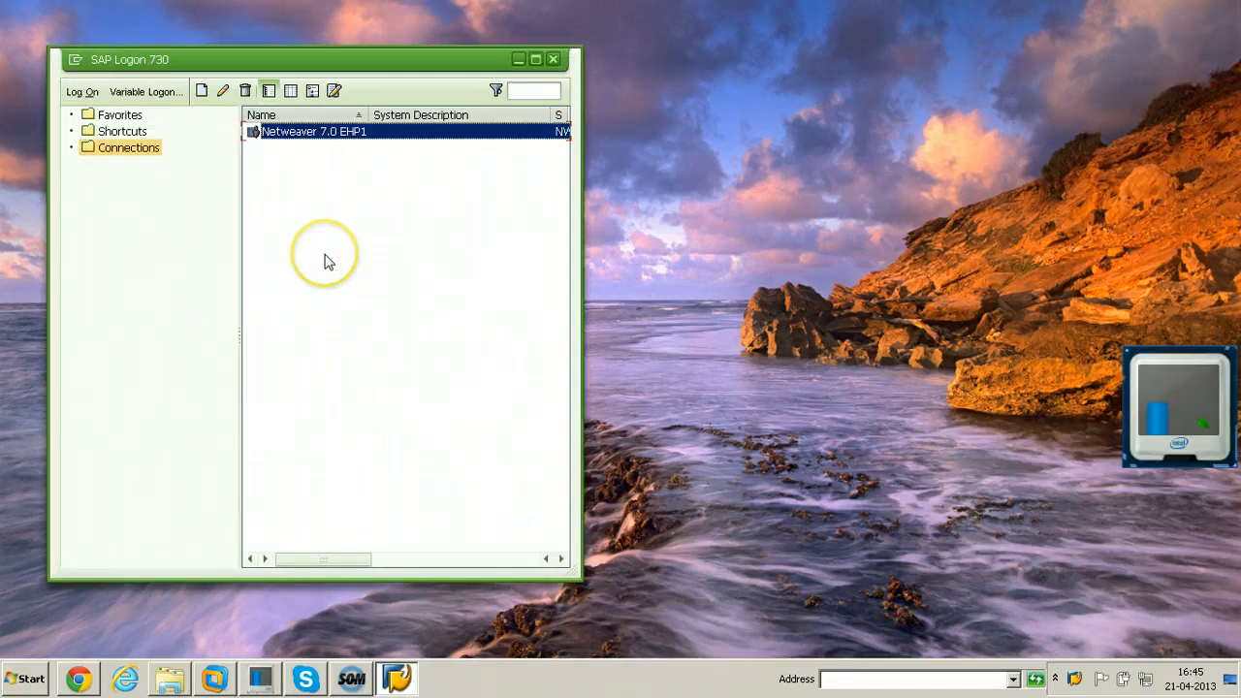